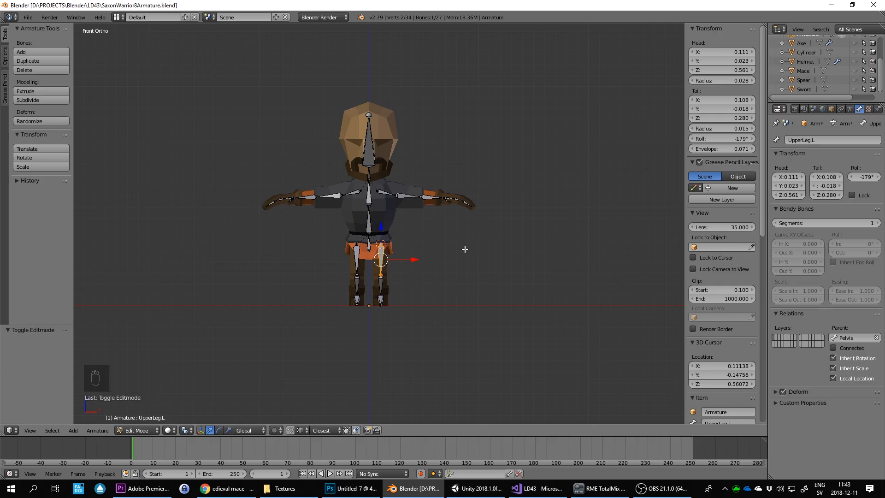
pyautogui.moveTo(471, 248)
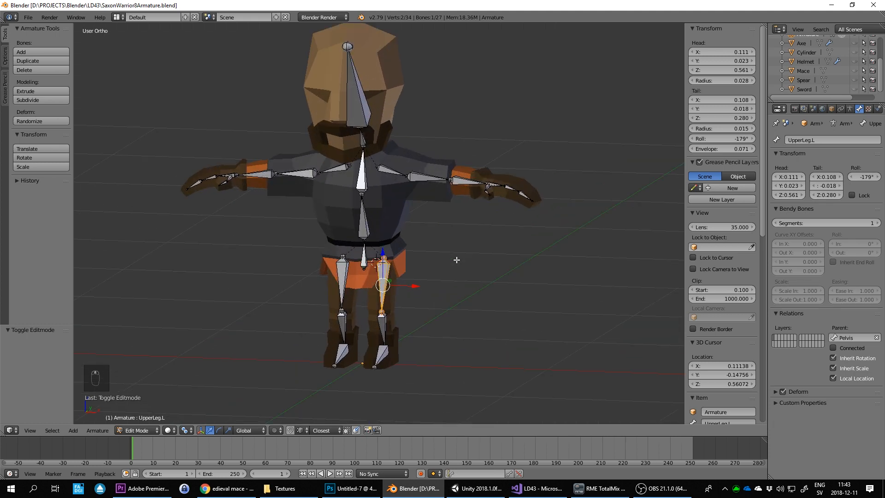
# From the side view, extrude new bones forward from the left knee and back from the ankle
pyautogui.press('KP_1')
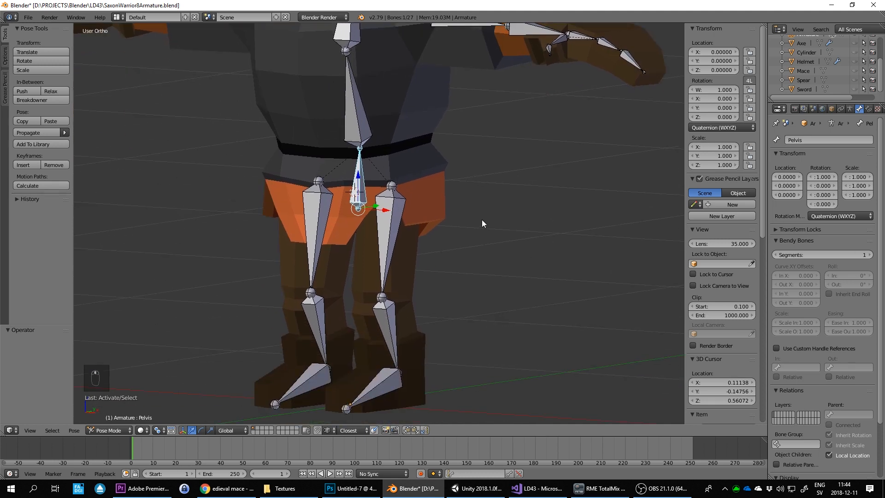
pyautogui.click(388, 194)
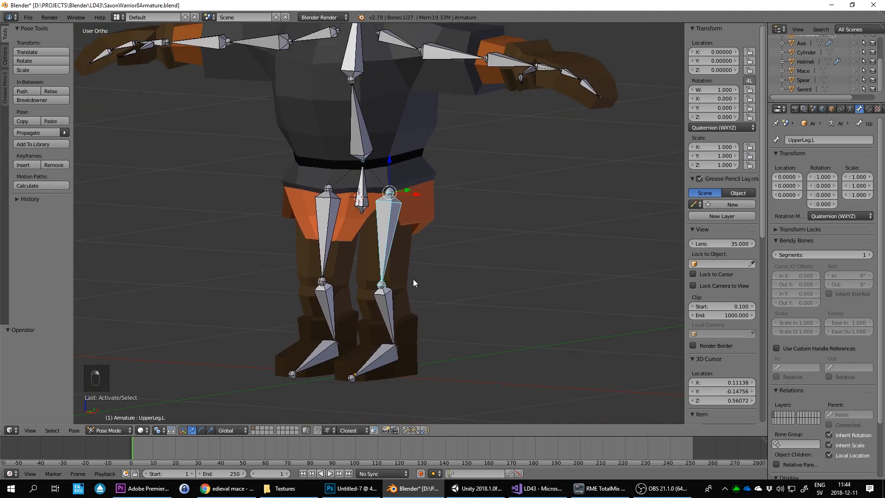
pyautogui.press('ctrl+tab')
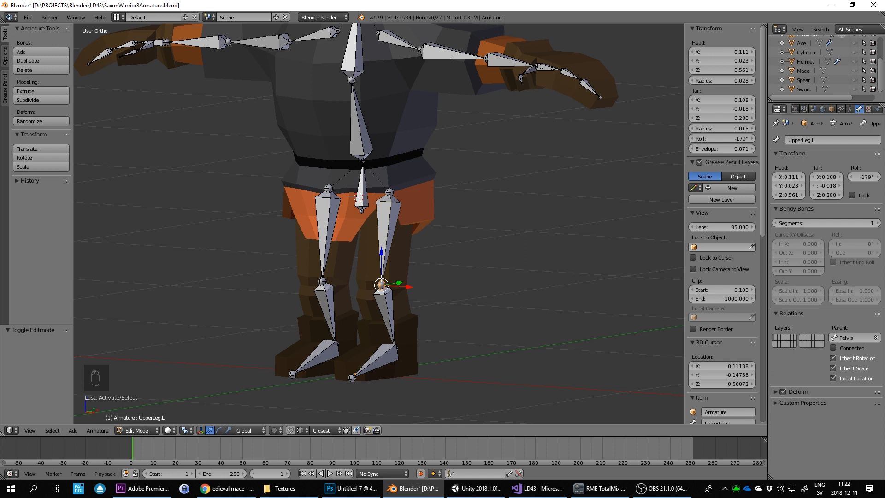
pyautogui.moveTo(468, 242)
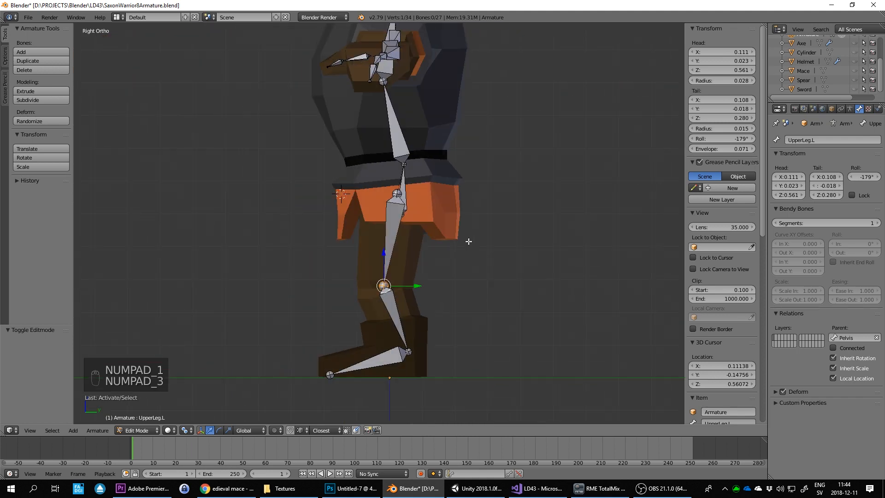
pyautogui.press('numpad_3')
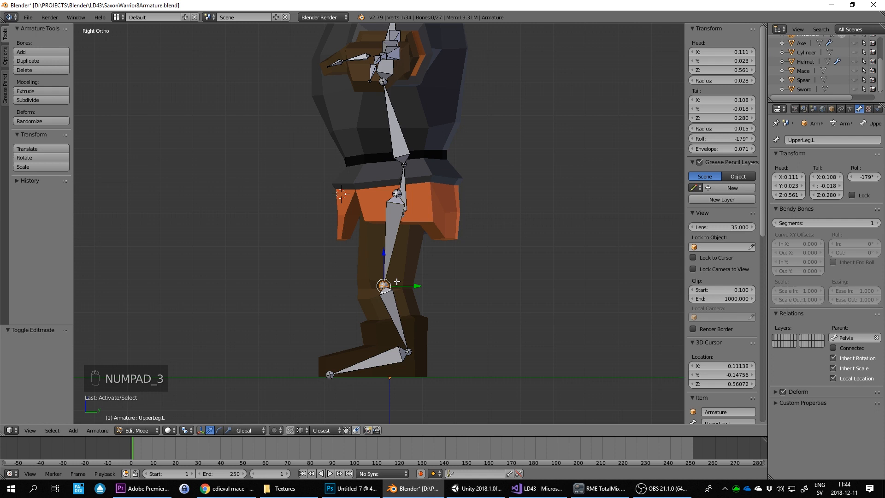
pyautogui.press('e')
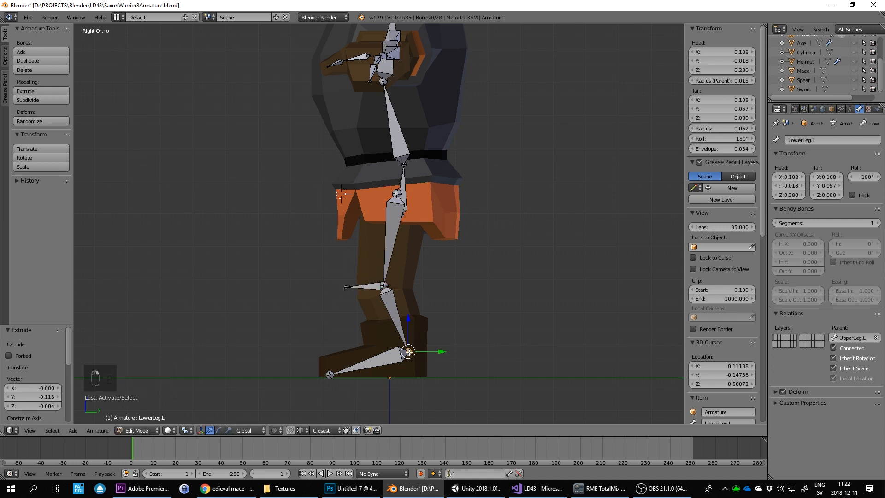
pyautogui.press('e')
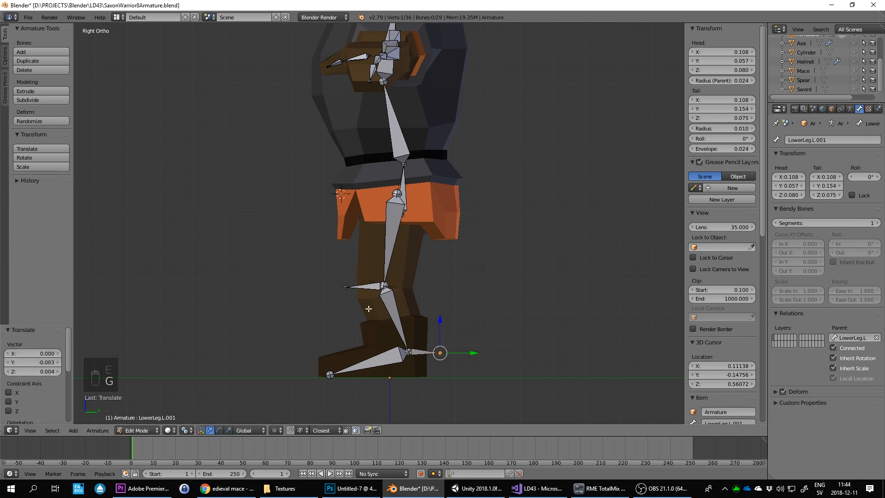
# Unparent both new bones (Alt+P) and push the knee bone further in front of the leg
pyautogui.click(372, 286)
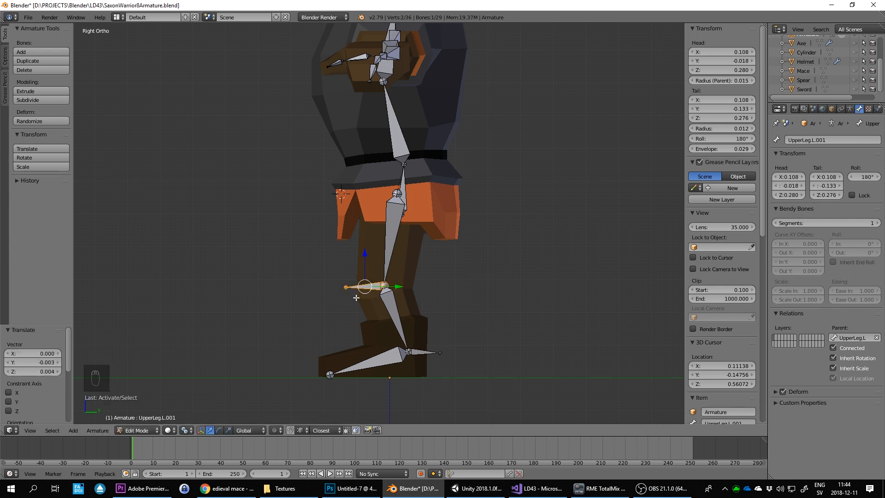
pyautogui.press('alt+p')
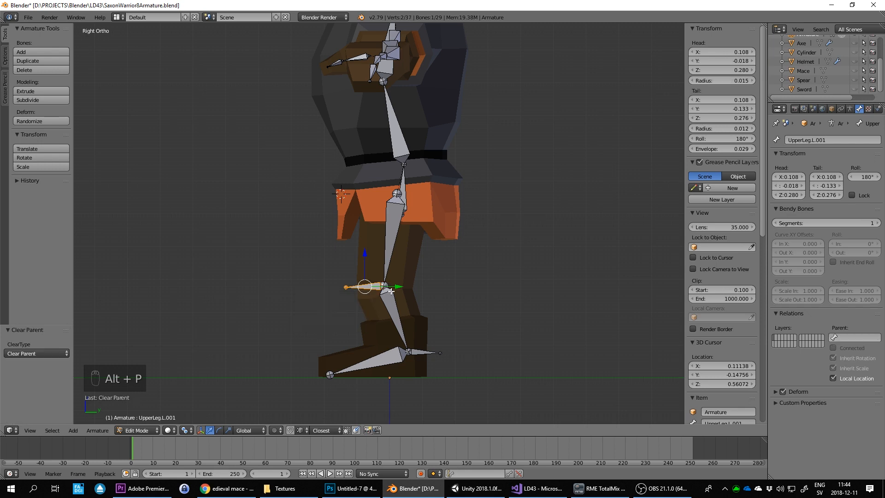
pyautogui.moveTo(384, 287); pyautogui.dragTo(274, 287)
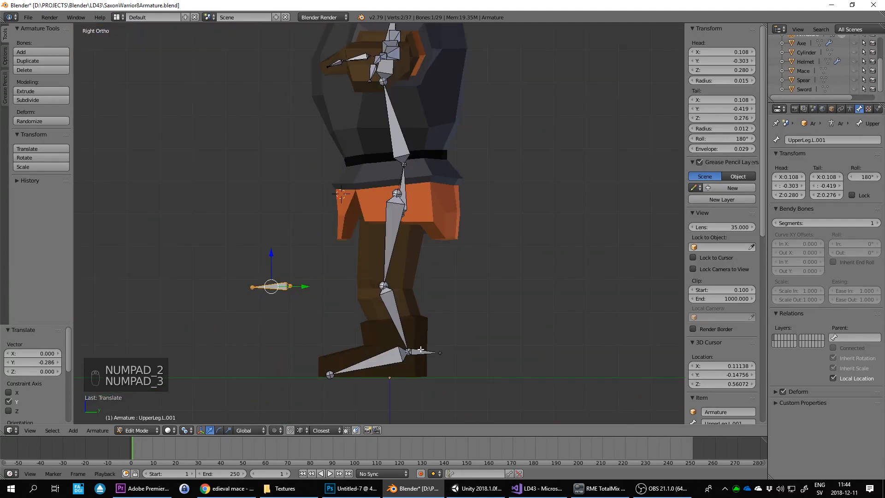
pyautogui.click(420, 351)
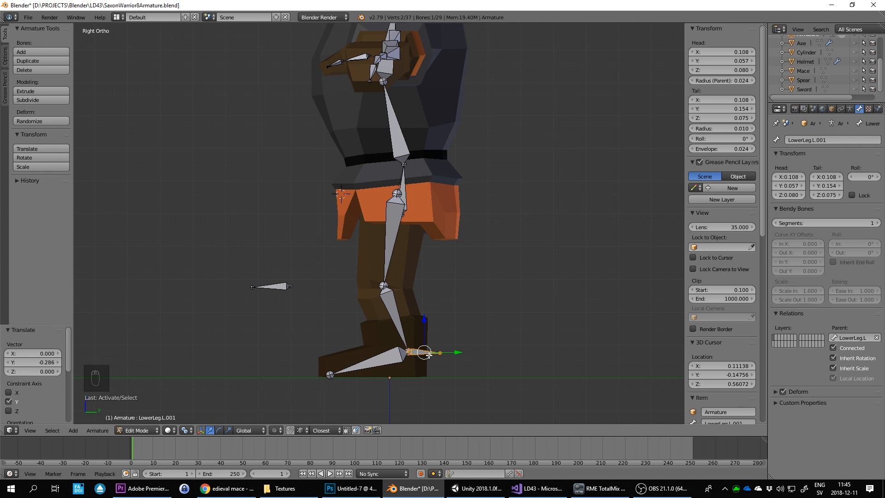
pyautogui.press('alt+p')
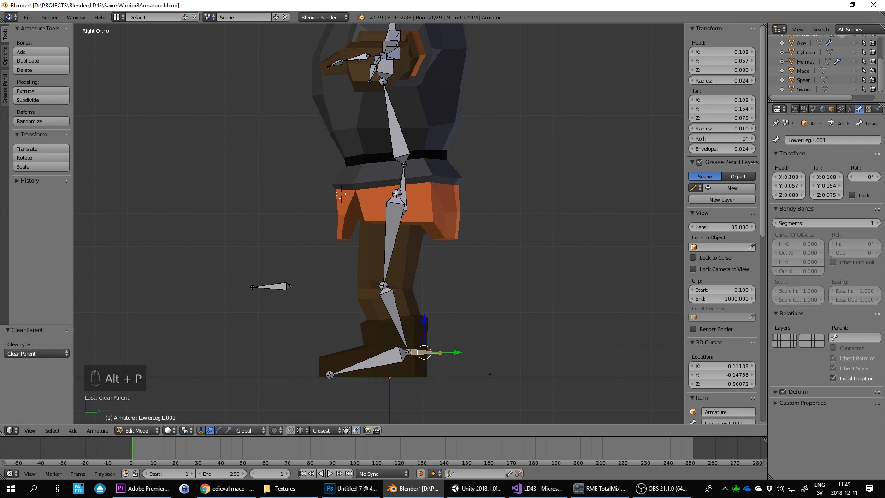
# Name the knee bone IK.LegPole.L and rename the ankle bone as the leg's IK target
pyautogui.click(271, 285)
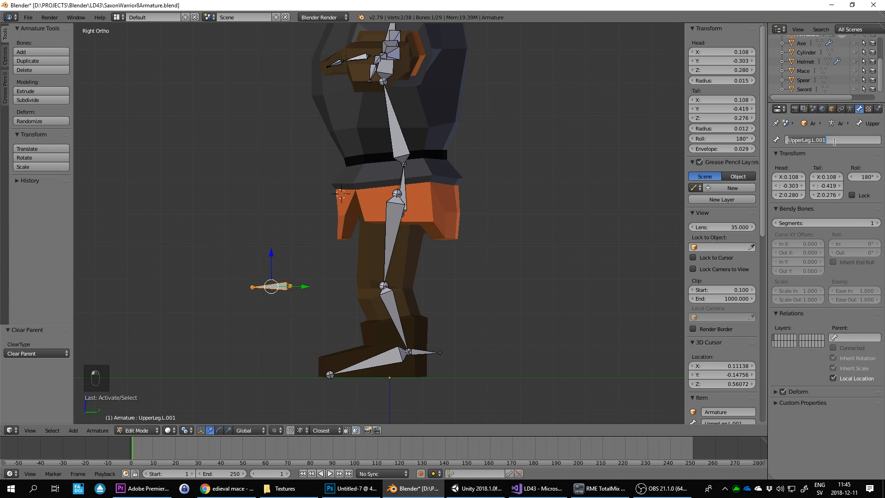
pyautogui.click(812, 139)
pyautogui.write('IK.Pole')
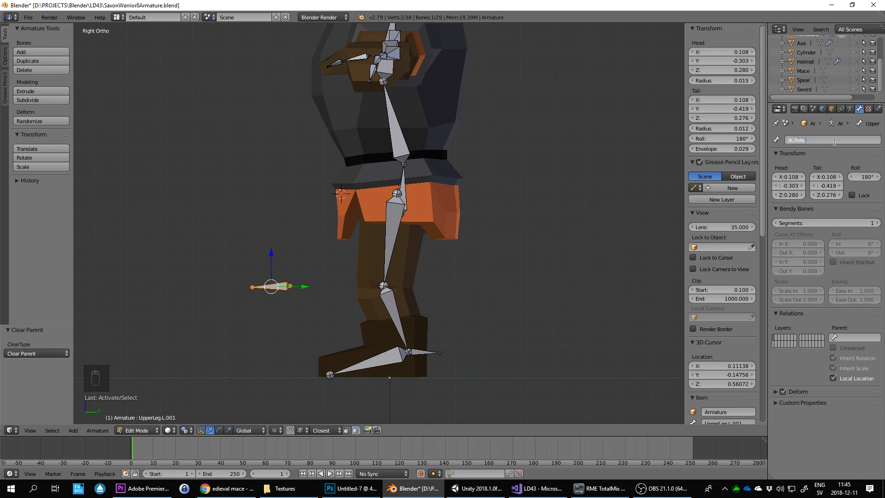
pyautogui.press('LEFT')
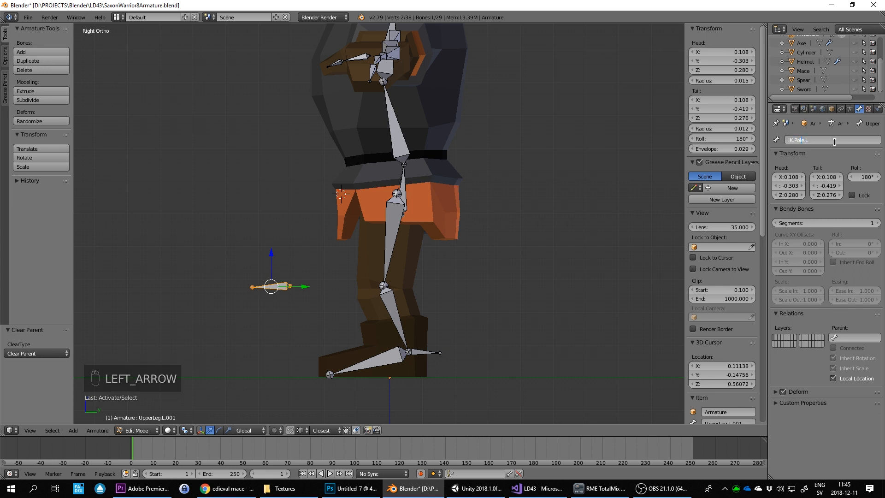
pyautogui.press('Left')
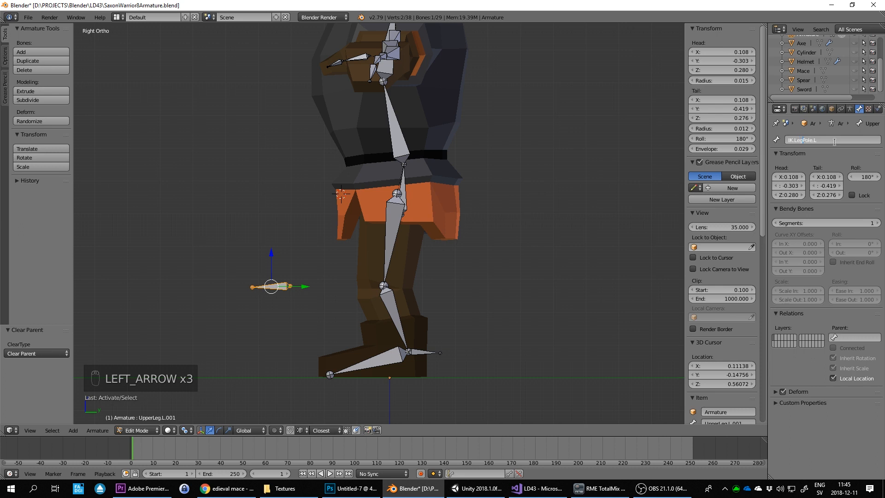
pyautogui.press('Left')
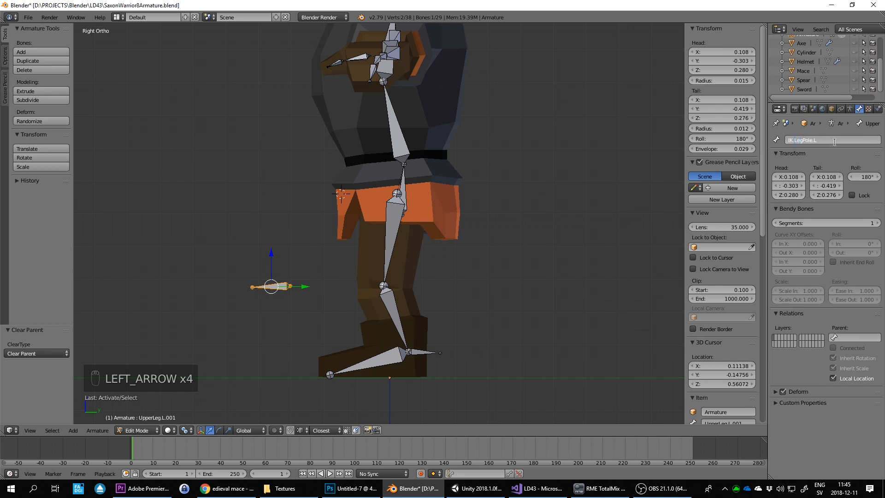
pyautogui.press('Right')
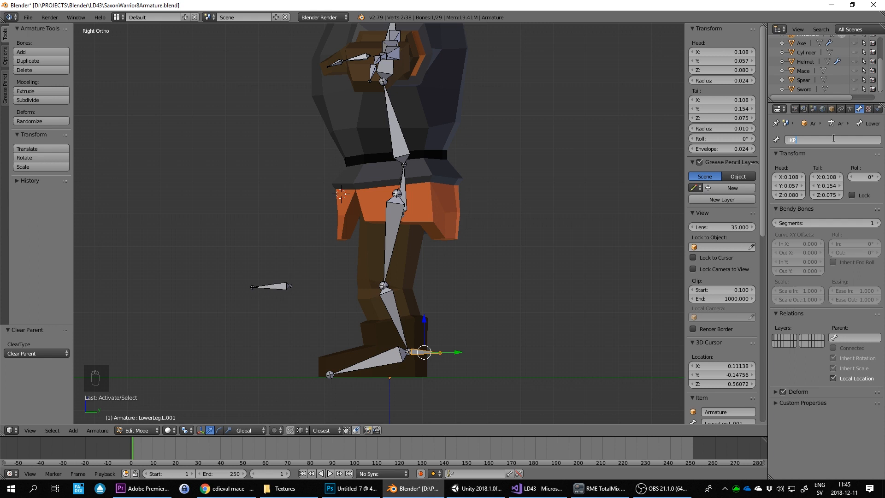
pyautogui.write('target')
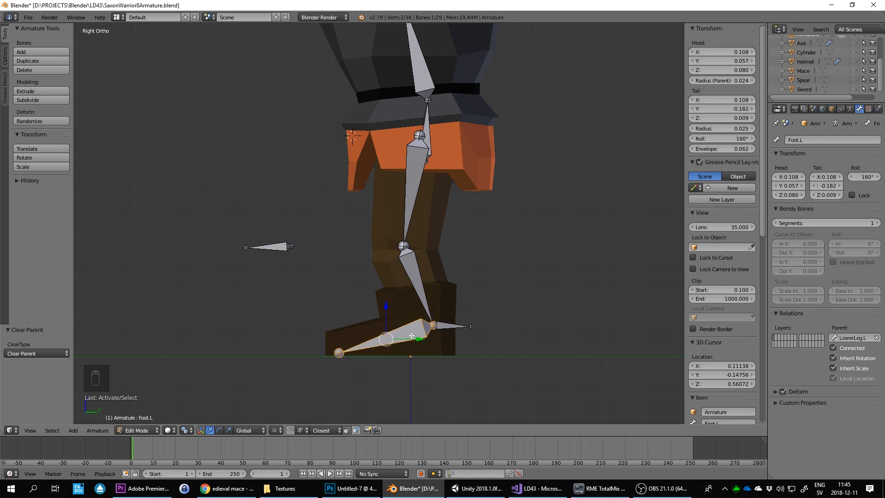
# Add a bone (Shift+A) and lay it along the sole of the left foot from toe to heel
pyautogui.press('shift+a')
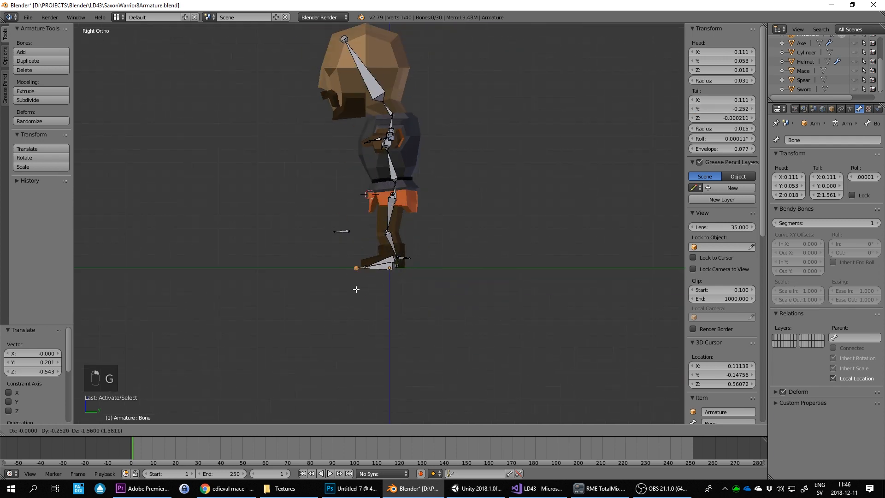
pyautogui.press('g')
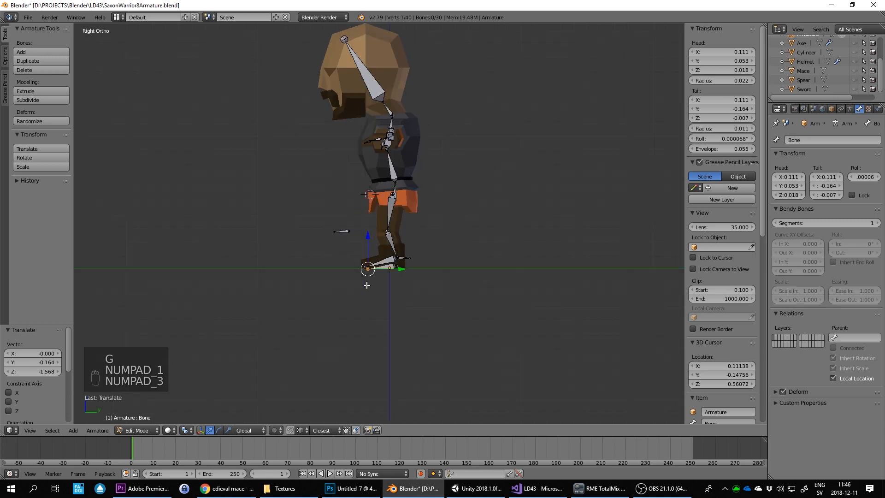
pyautogui.scroll(3)
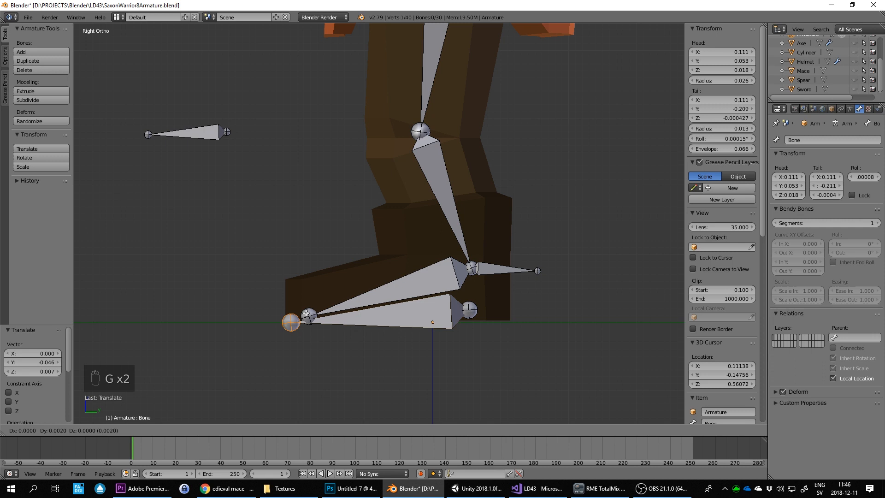
pyautogui.moveTo(468, 310); pyautogui.dragTo(495, 315)
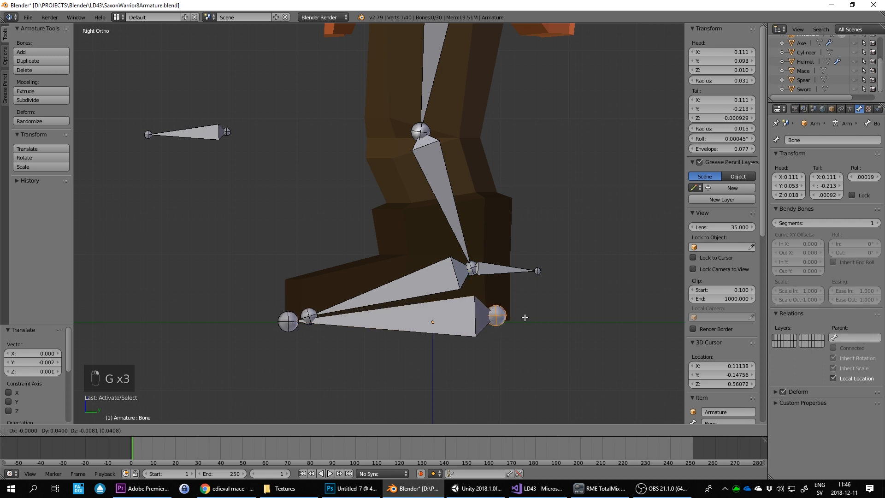
pyautogui.moveTo(496, 316); pyautogui.dragTo(509, 320)
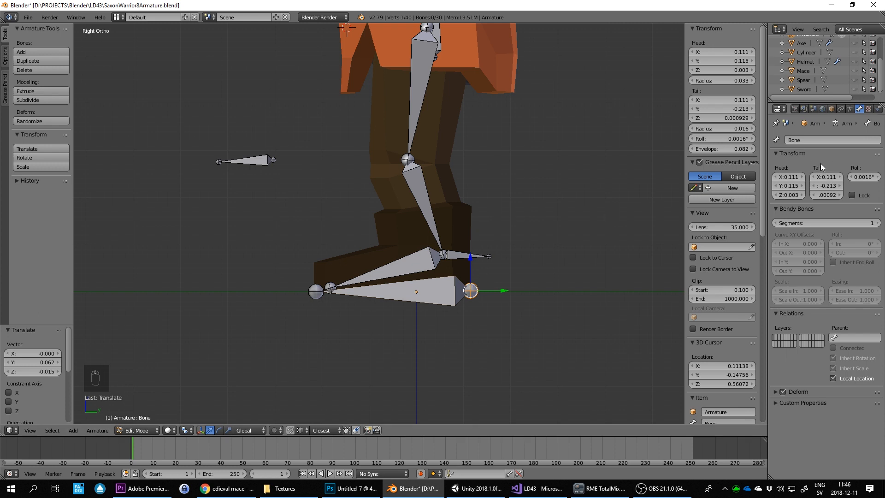
pyautogui.click(826, 139)
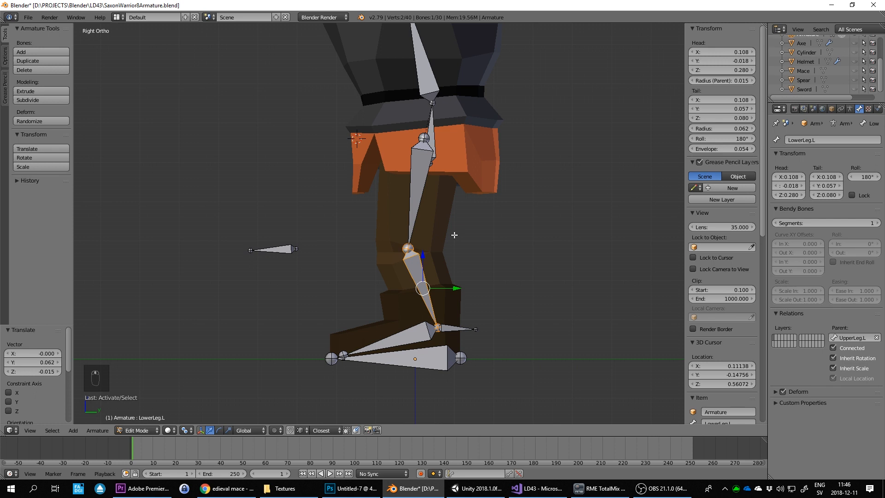
pyautogui.moveTo(441, 295)
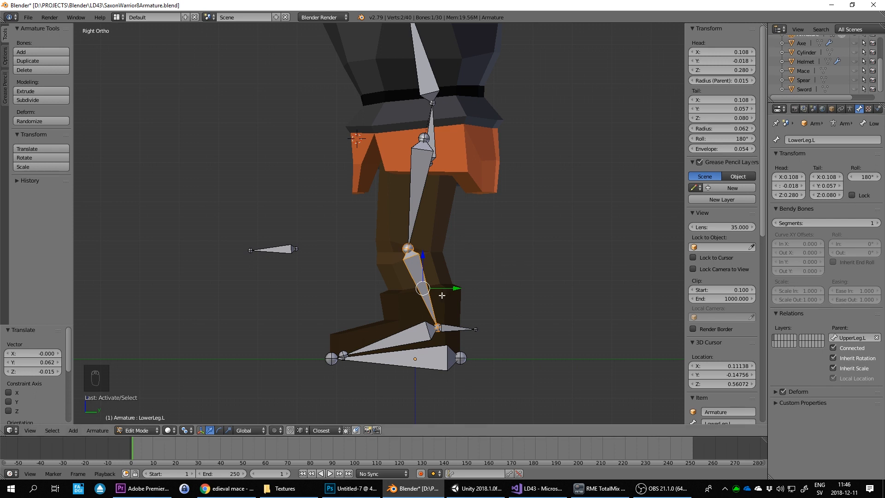
pyautogui.moveTo(416, 304)
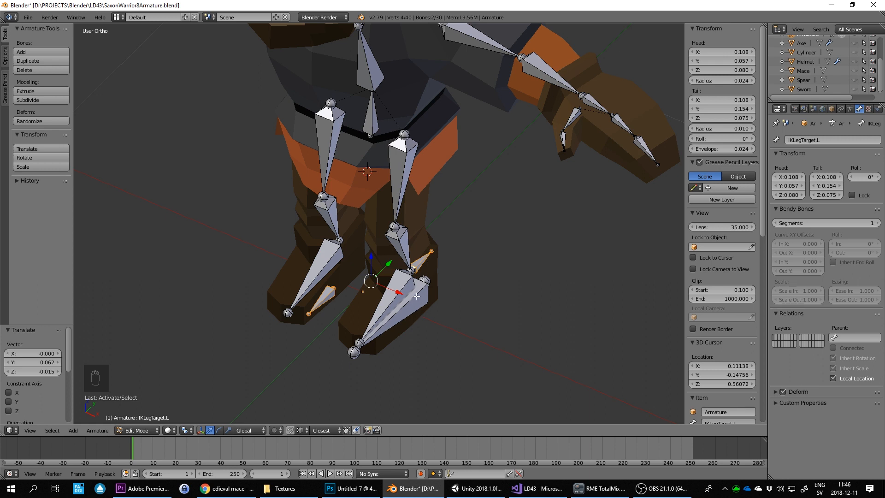
# Symmetrize the left-leg IK bones to the right side and switch to Pose Mode
pyautogui.click(431, 280)
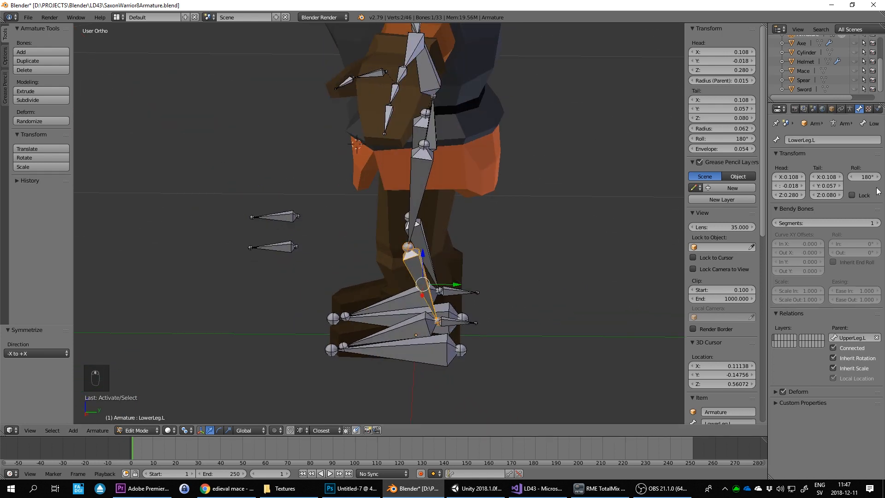
pyautogui.press('Tab')
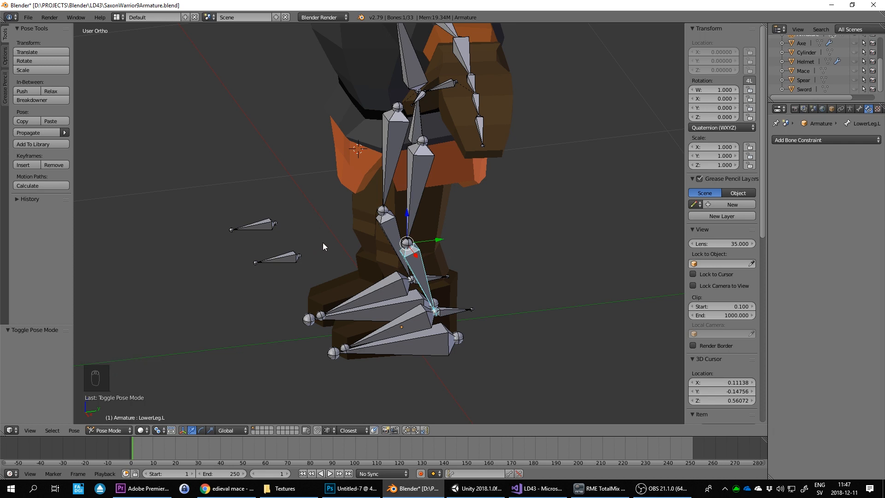
# Give LowerLeg.L an IK constraint targeting Armature/IKLegTarget.L with IKLegPole.L as pole
pyautogui.press('KP_3')
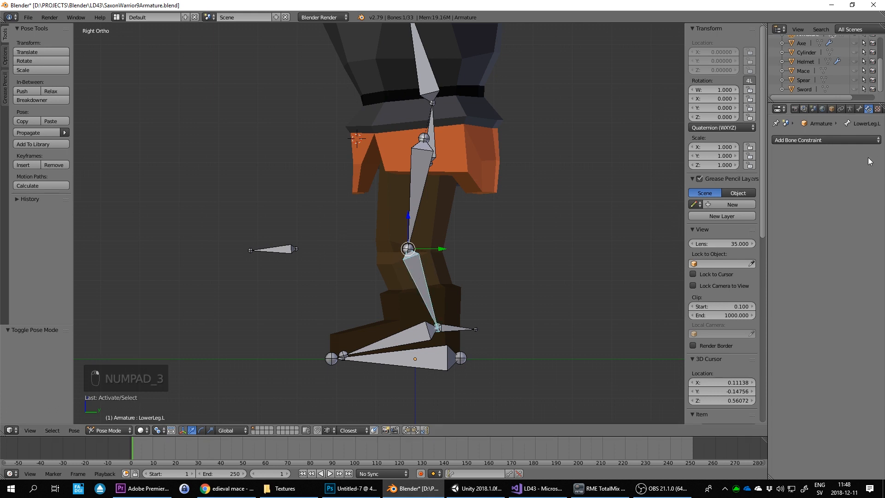
pyautogui.click(824, 139)
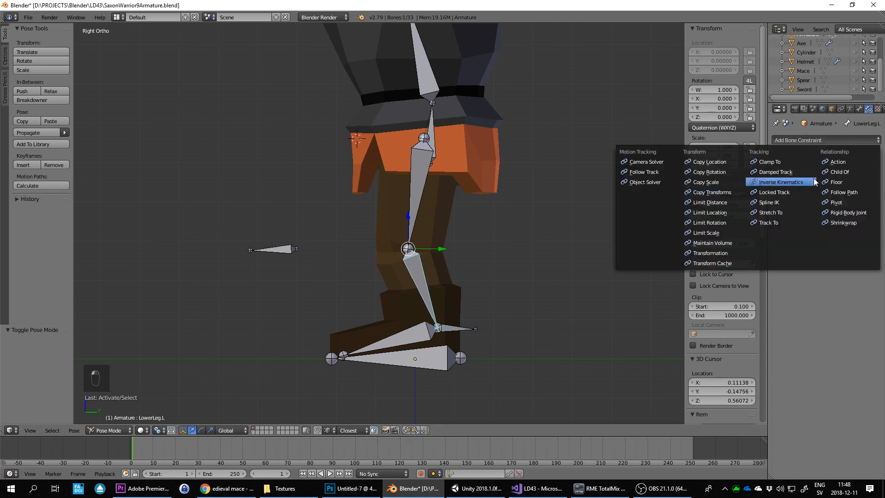
pyautogui.click(780, 182)
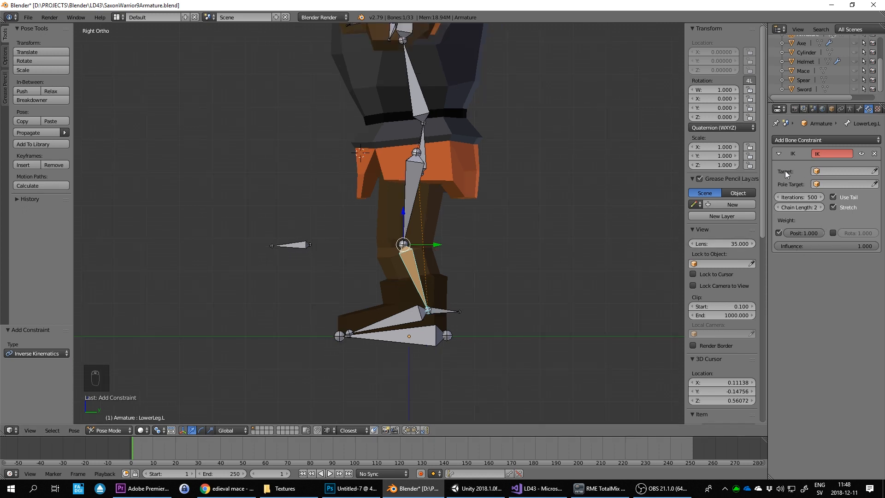
pyautogui.click(841, 171)
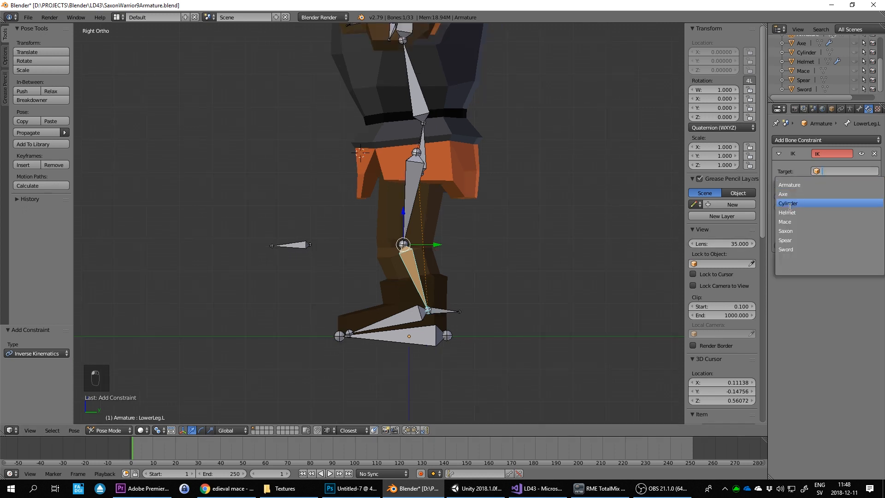
pyautogui.click(786, 203)
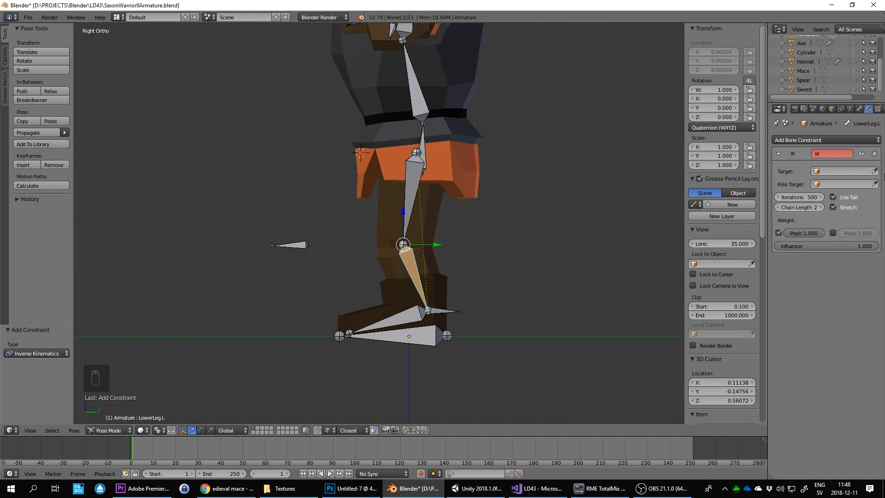
pyautogui.click(840, 172)
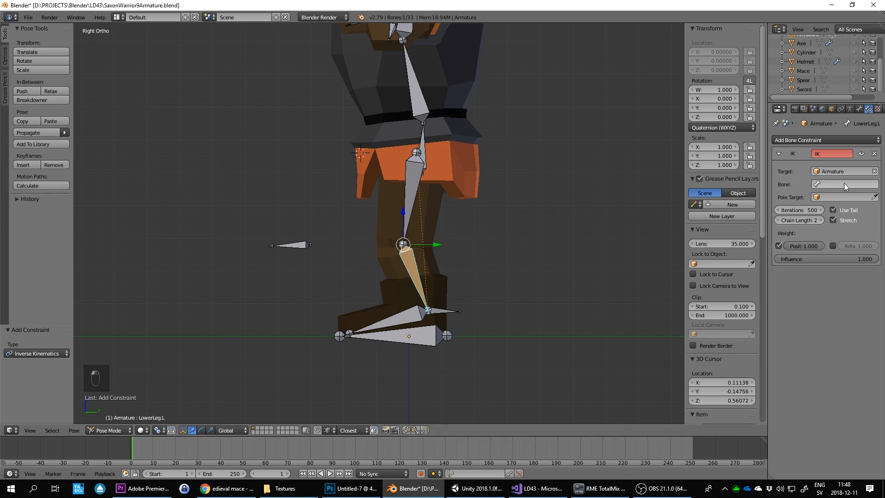
pyautogui.click(840, 184)
pyautogui.write('IKLegTarget.L')
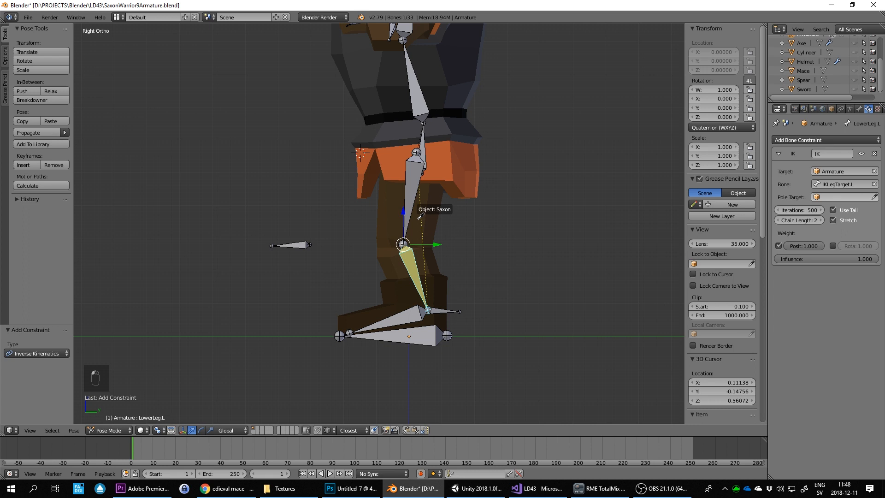
pyautogui.click(842, 210)
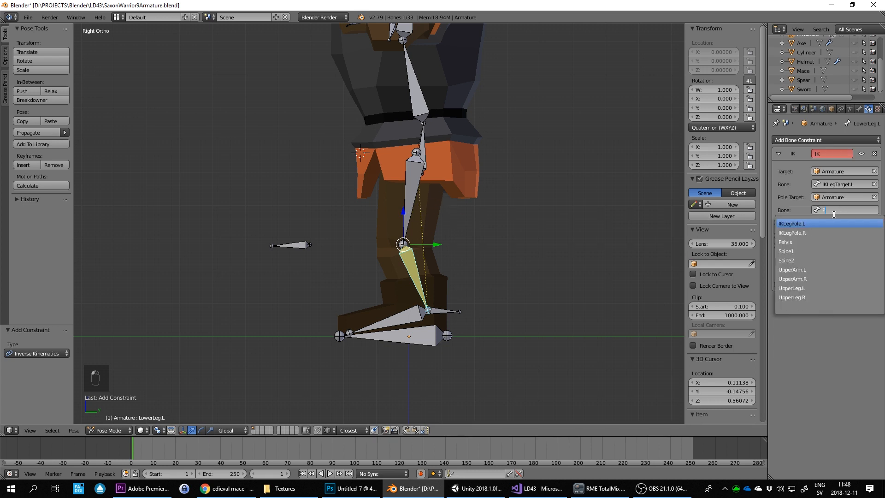
pyautogui.click(791, 223)
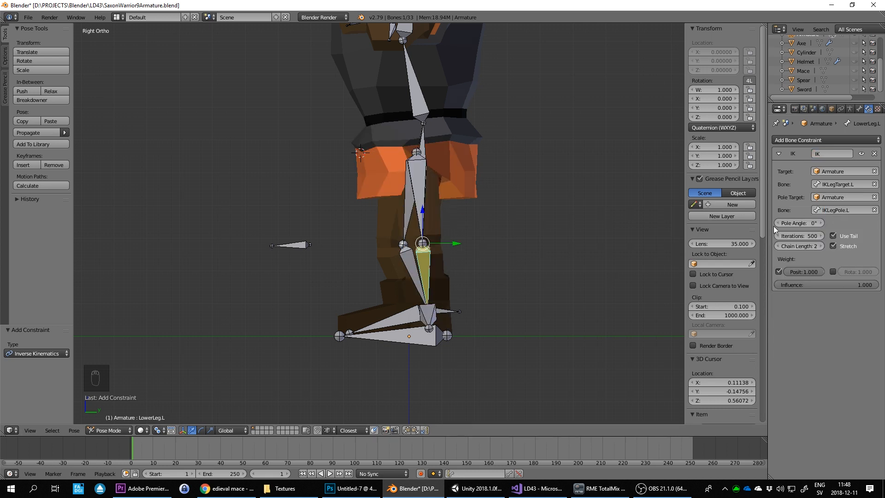
pyautogui.moveTo(633, 262)
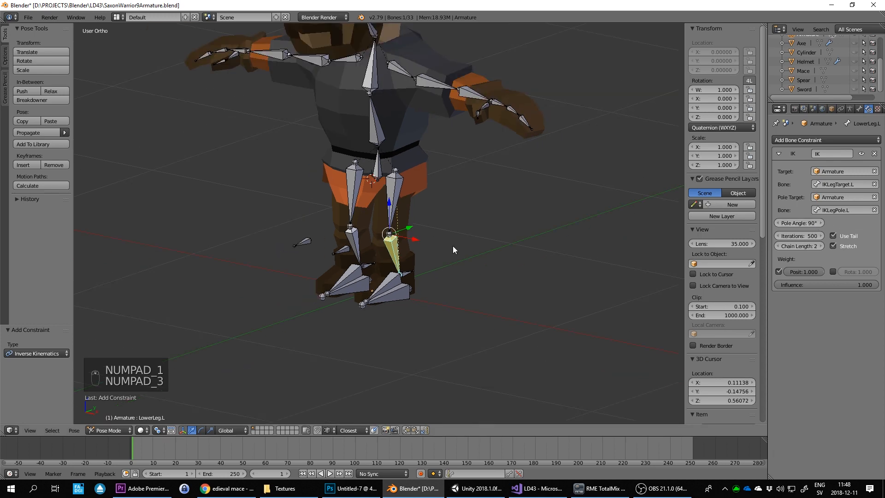
# Parent Foot.L to FootControl.L keeping offset, then lift the control to test the leg bending
pyautogui.press('NUMPAD_3')
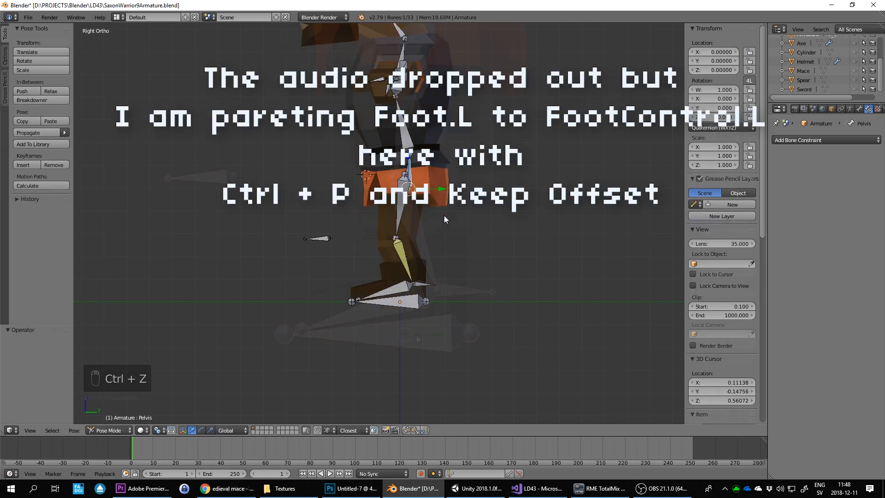
pyautogui.press('Tab')
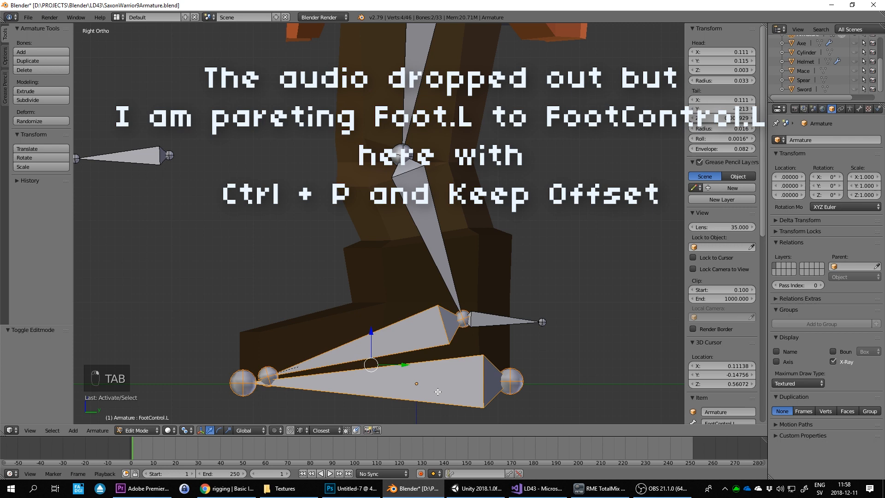
pyautogui.press('ctrl+p')
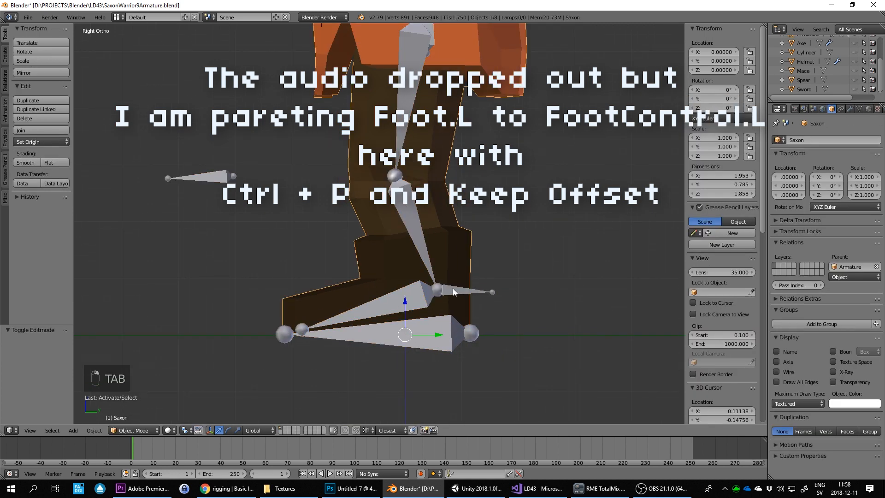
pyautogui.press('Tab')
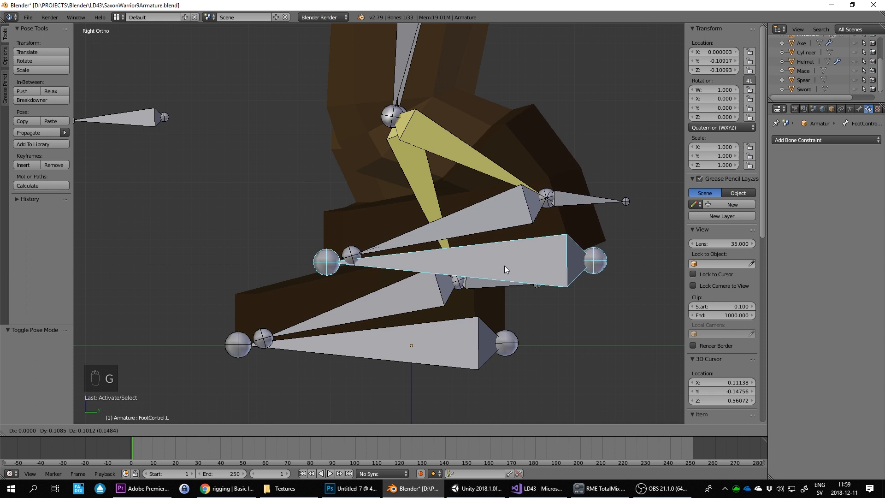
pyautogui.moveTo(505, 269); pyautogui.dragTo(415, 356)
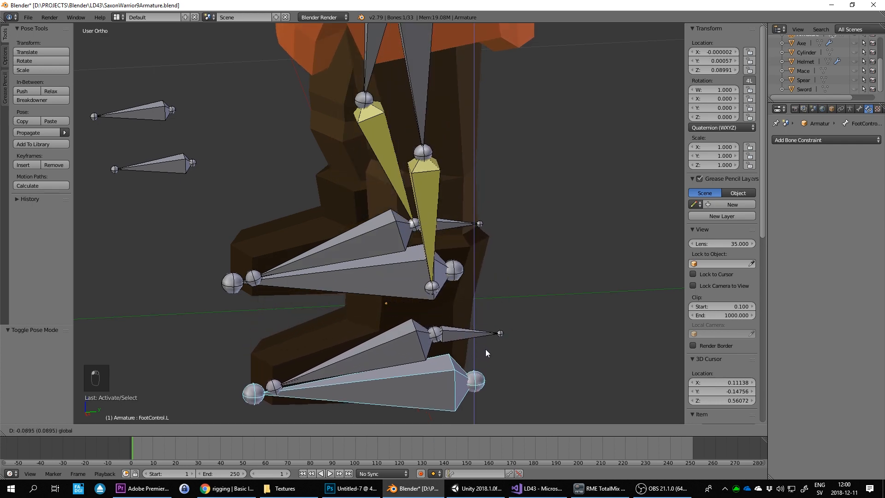
# Undo the test move and give Foot.L a Copy Location constraint targeting the armature
pyautogui.press('ctrl+z')
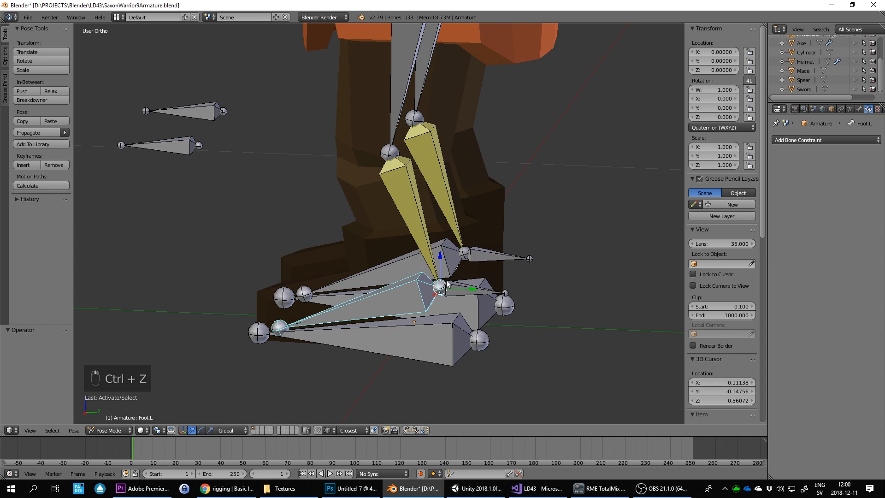
pyautogui.press('KP_3')
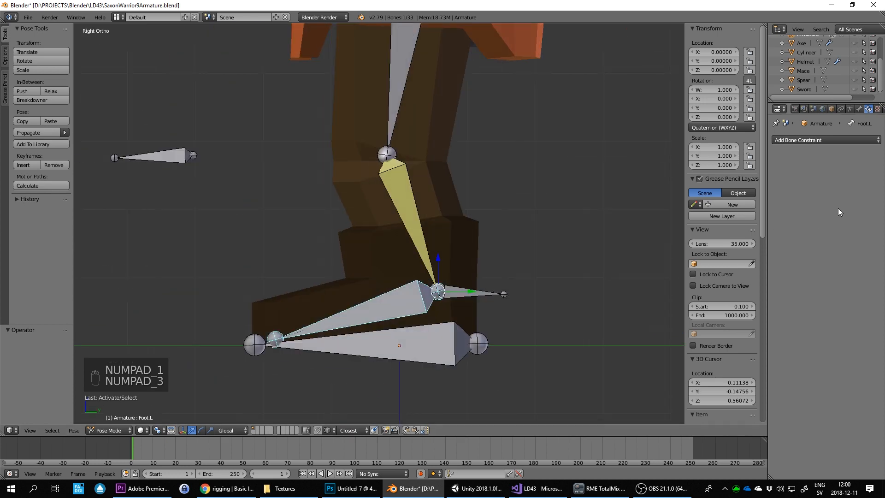
pyautogui.click(823, 139)
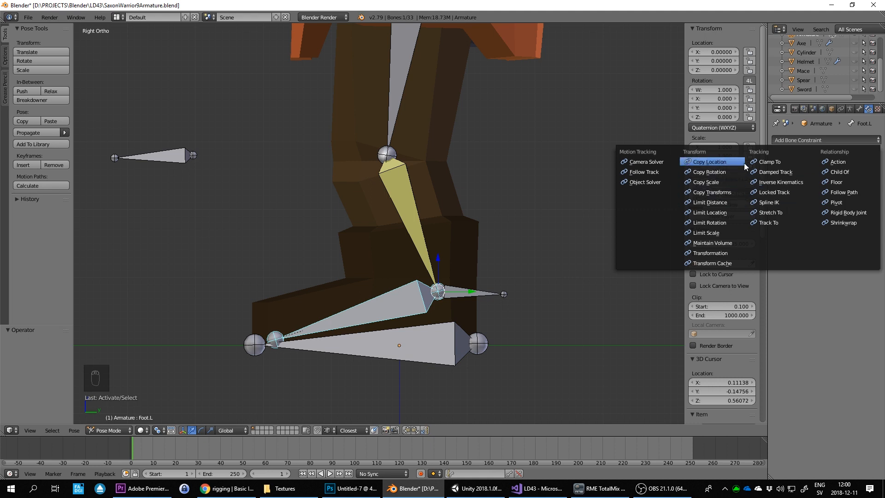
pyautogui.click(709, 161)
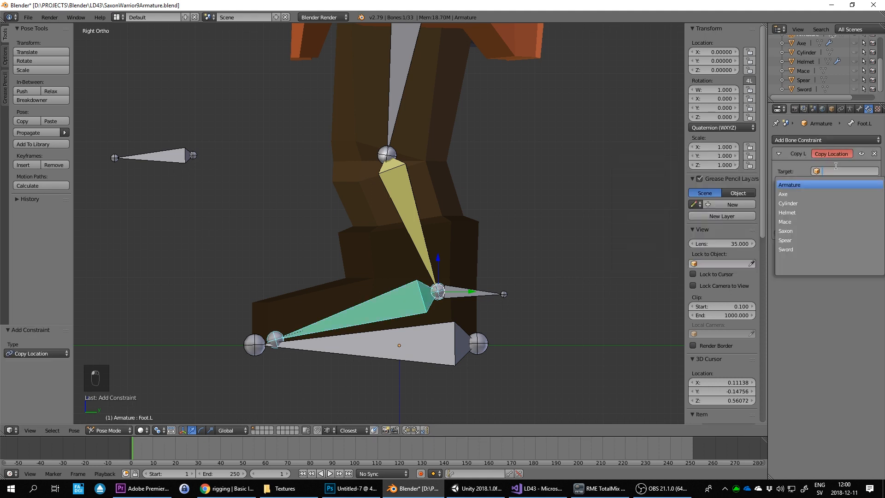
pyautogui.click(785, 230)
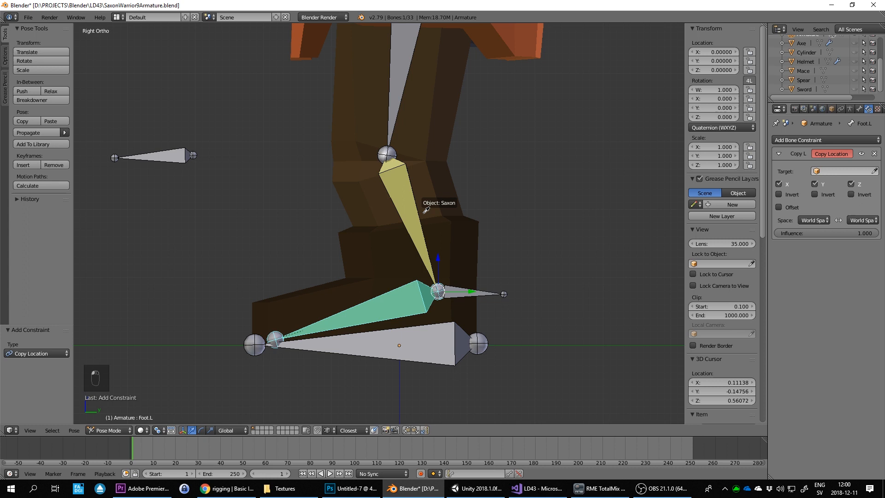
pyautogui.click(840, 185)
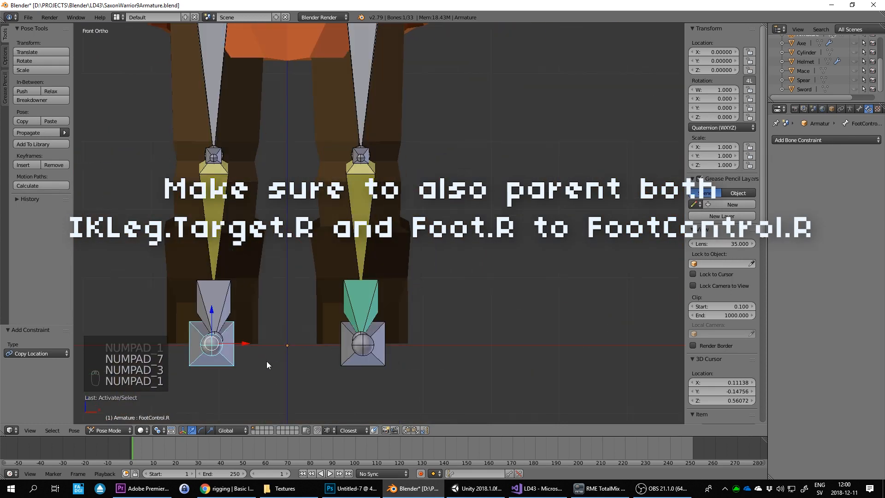
# Parent the right-foot bone to FootControl.R keeping offset, test it, and undo the test
pyautogui.moveTo(212, 344); pyautogui.dragTo(212, 406)
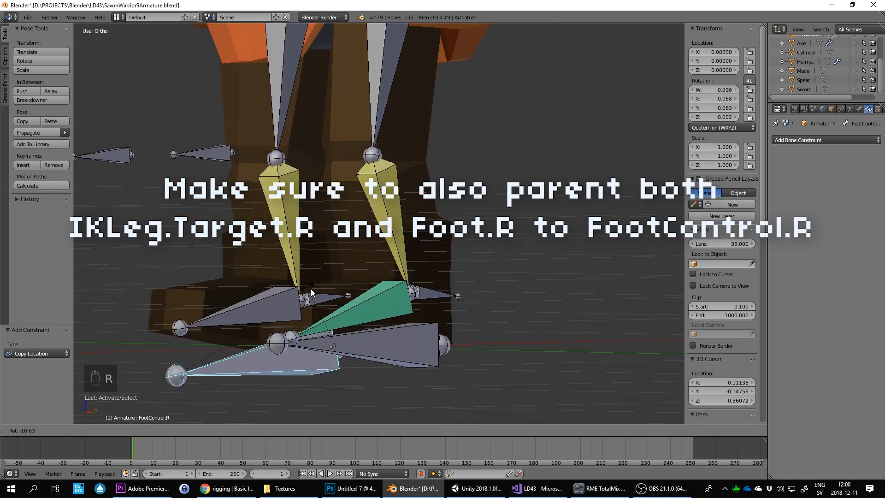
pyautogui.press('Tab')
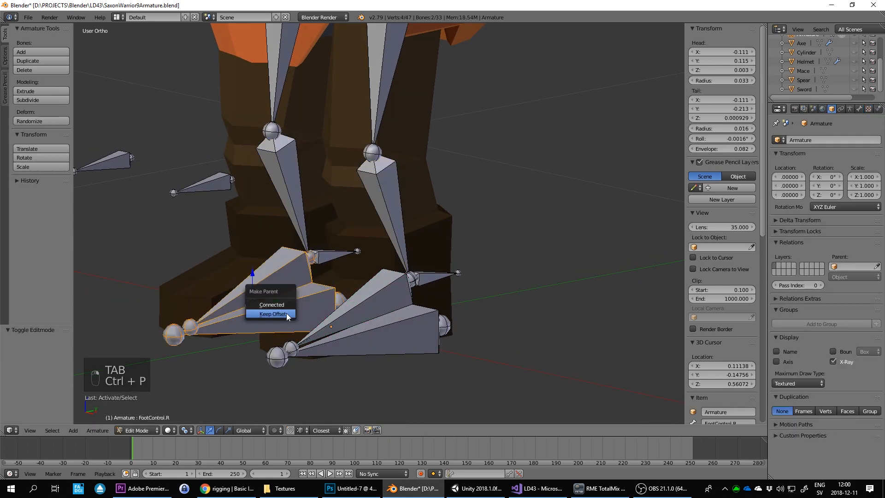
pyautogui.click(270, 313)
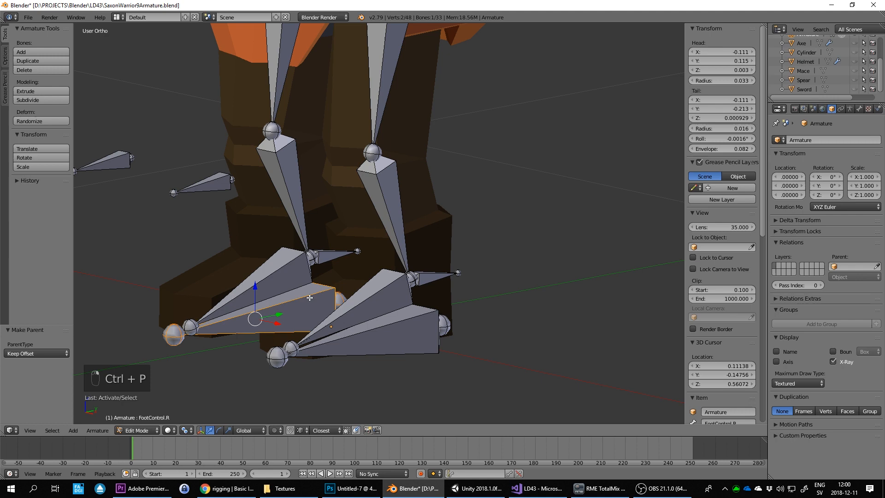
pyautogui.press('ctrl+tab')
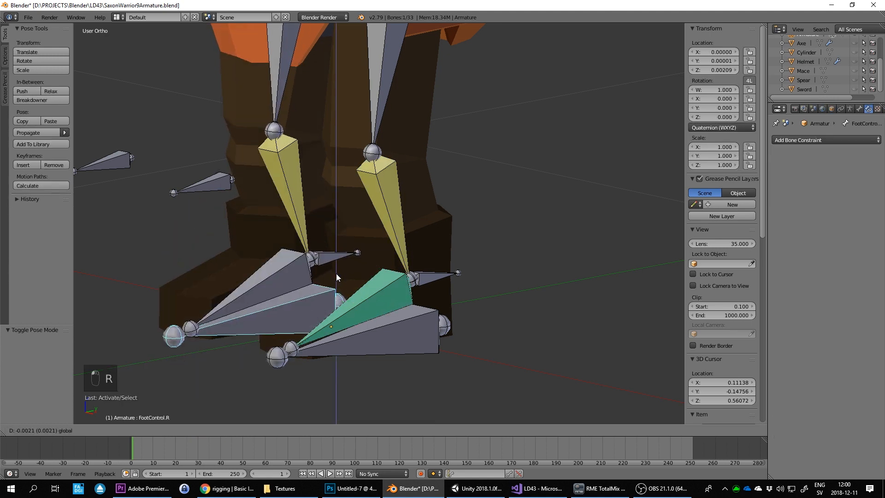
pyautogui.press('ctrl+z')
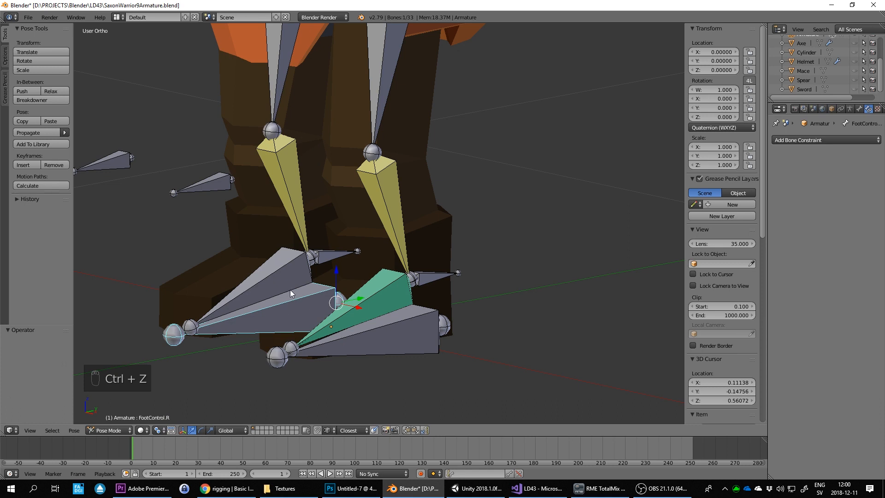
pyautogui.press('Tab')
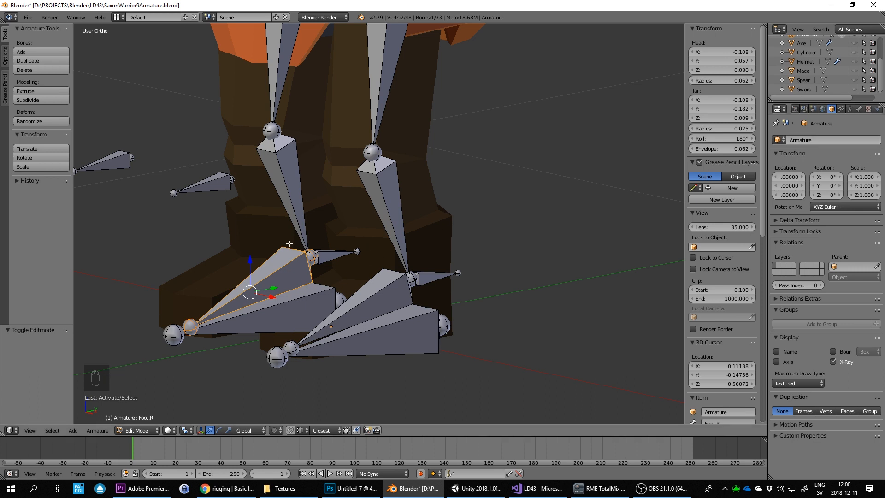
# Give Foot.R a Copy Location constraint targeting the armature's LowerLeg.R bone
pyautogui.press('ctrl+Tab')
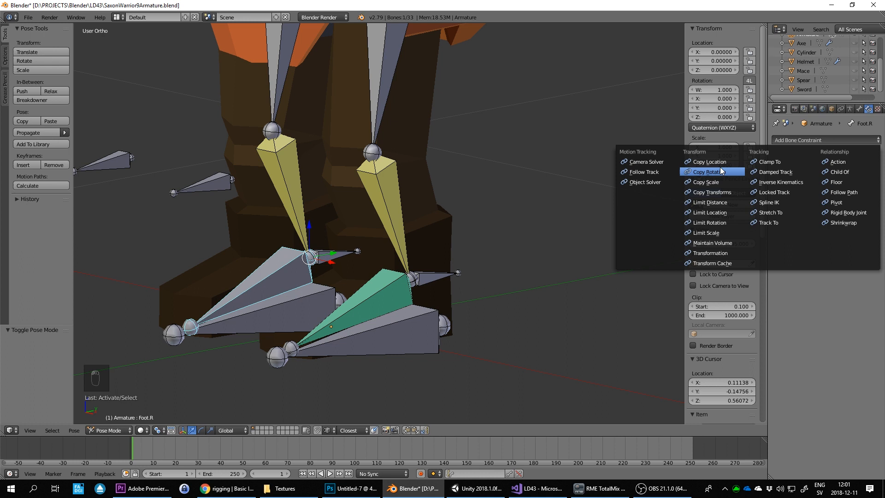
pyautogui.click(710, 161)
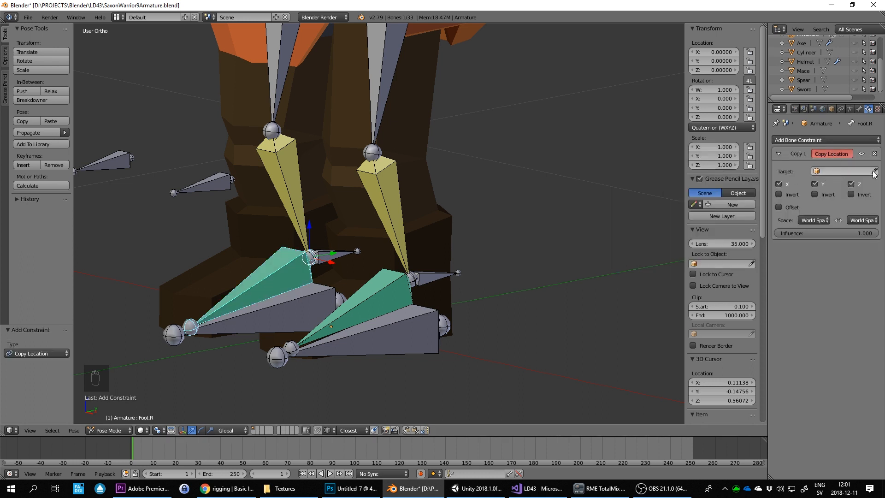
pyautogui.click(840, 171)
pyautogui.write('Lower')
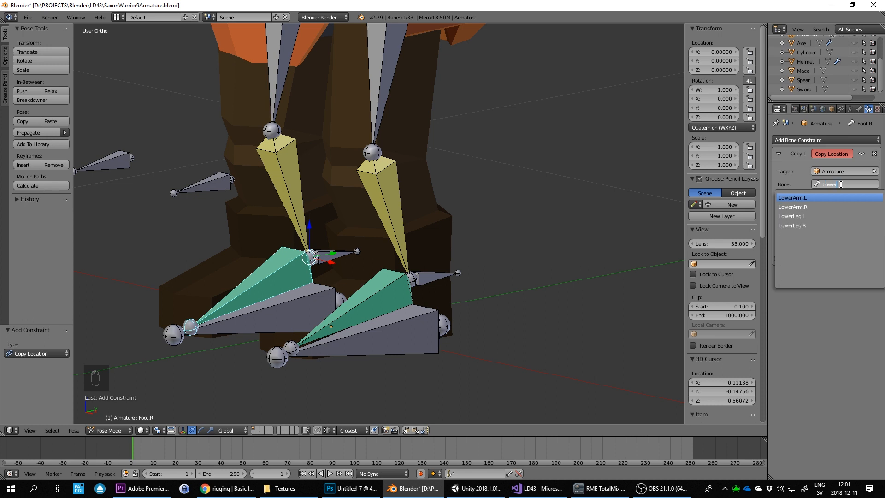
pyautogui.click(793, 225)
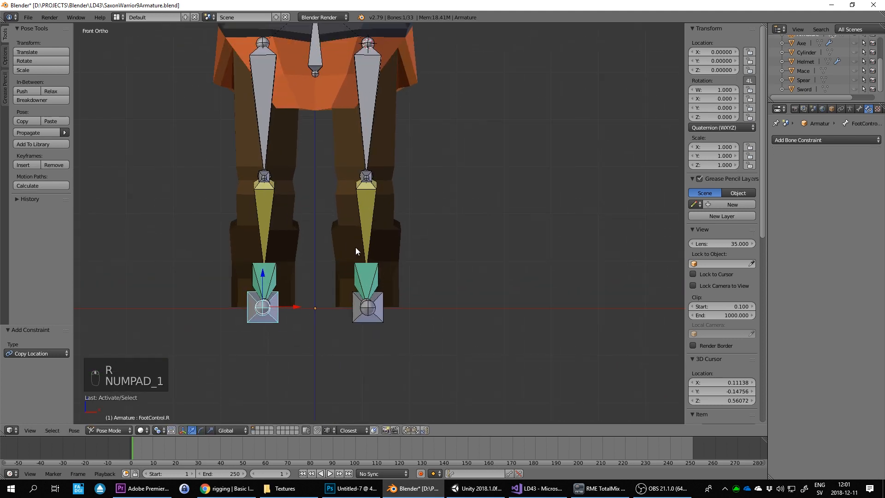
# Adjust the foot control bones and move the left control to confirm the foot follows
pyautogui.press('KP_3')
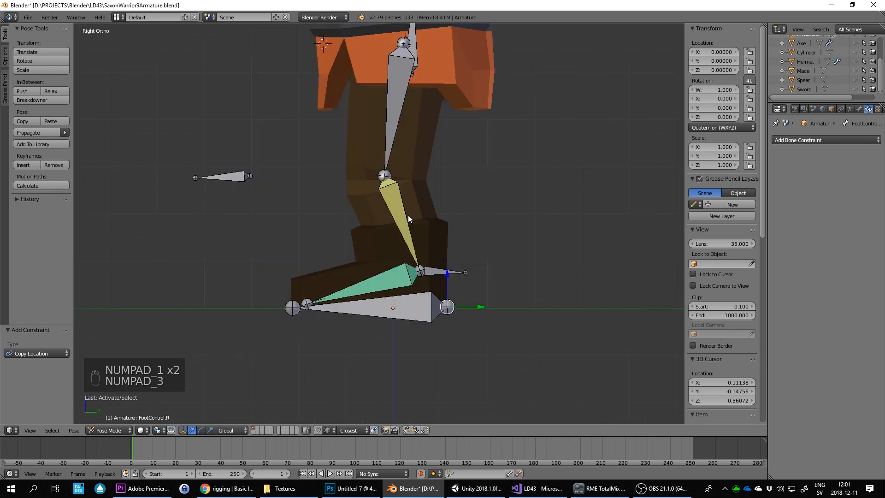
pyautogui.press('ctrl+Tab')
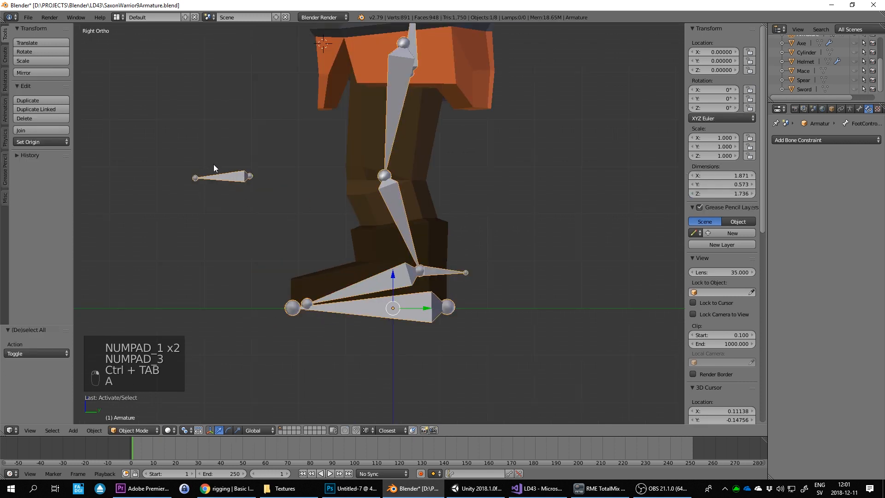
pyautogui.press('a')
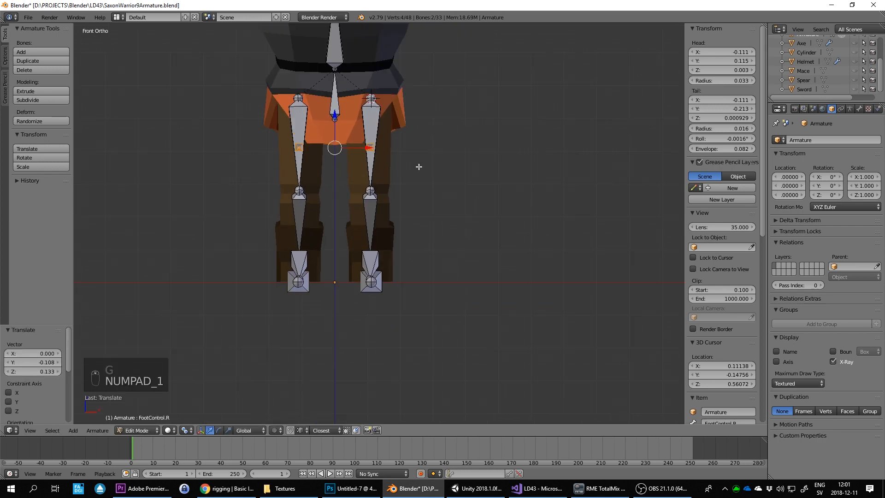
pyautogui.press('Tab')
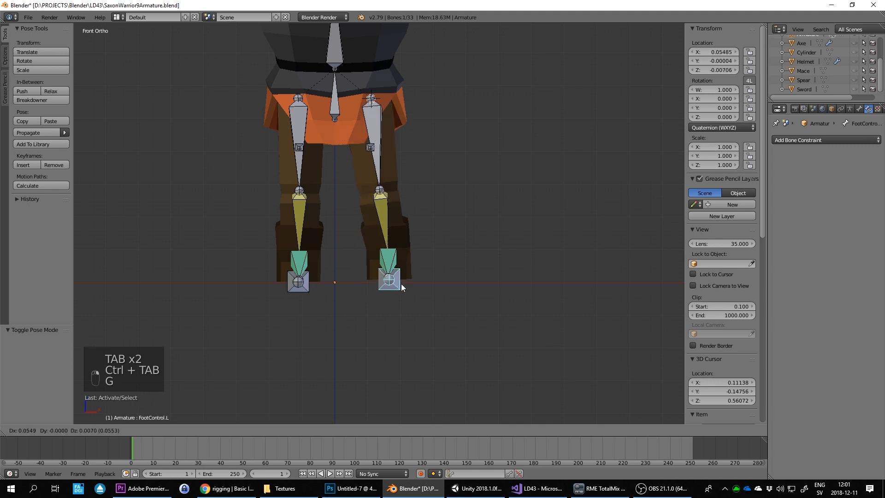
pyautogui.moveTo(388, 279); pyautogui.dragTo(452, 192)
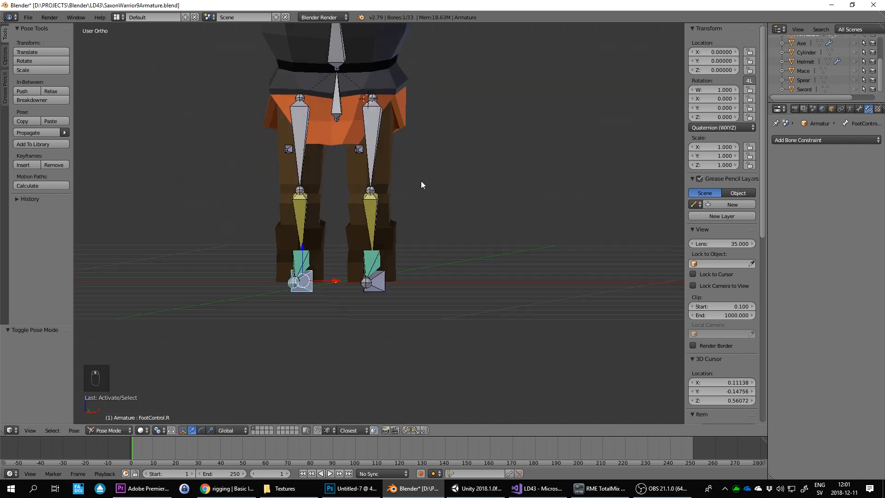
# Test-rotate the left upper leg and foot control, undo the poses and return to front view
pyautogui.press('r')
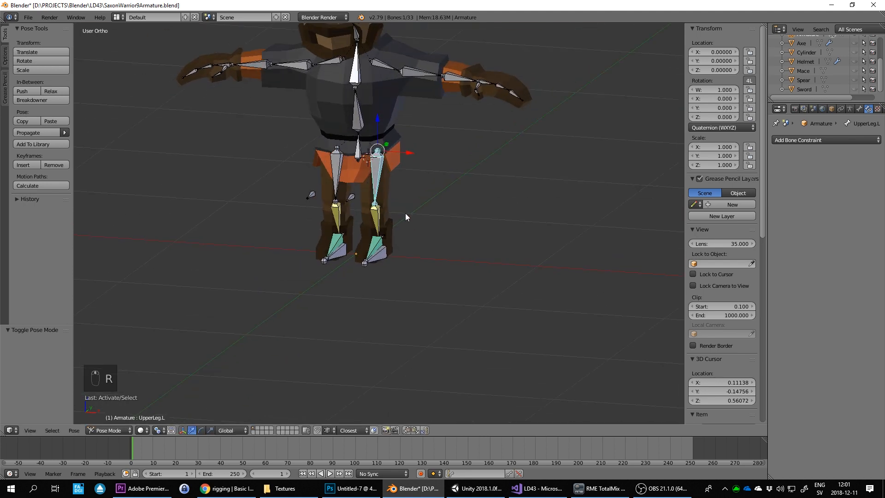
pyautogui.moveTo(375, 152); pyautogui.dragTo(375, 217)
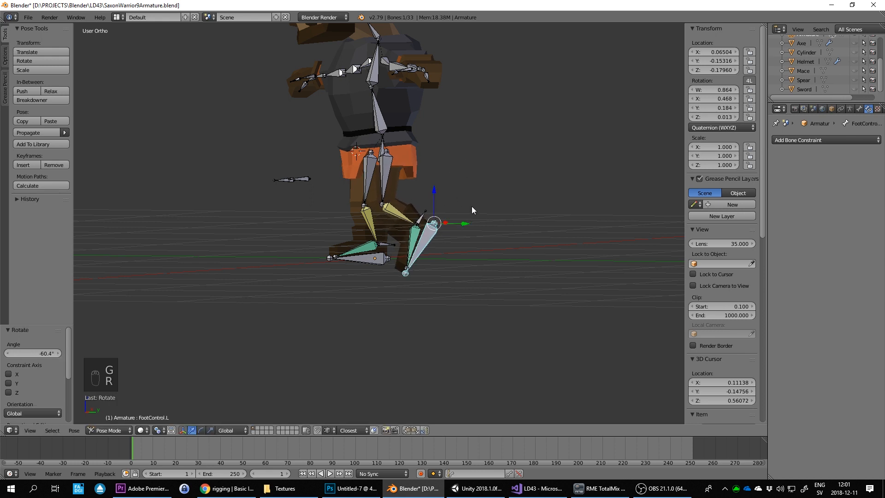
pyautogui.press('ctrl+z')
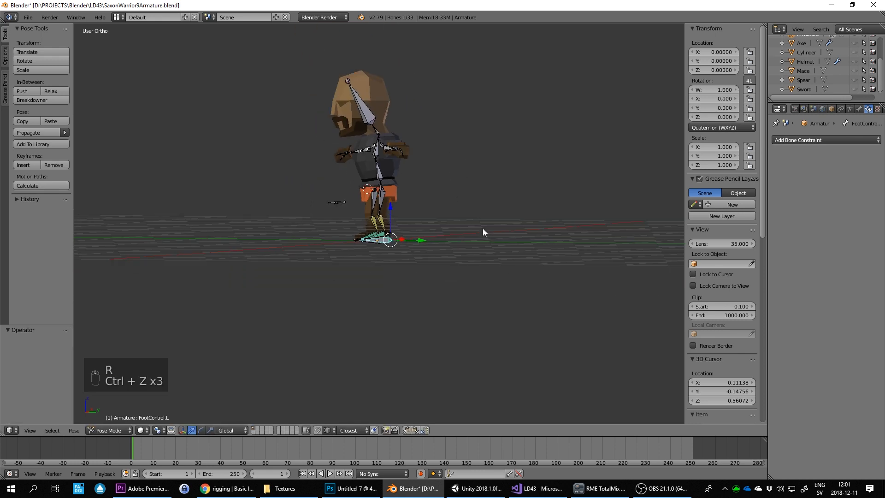
pyautogui.press('KP_1')
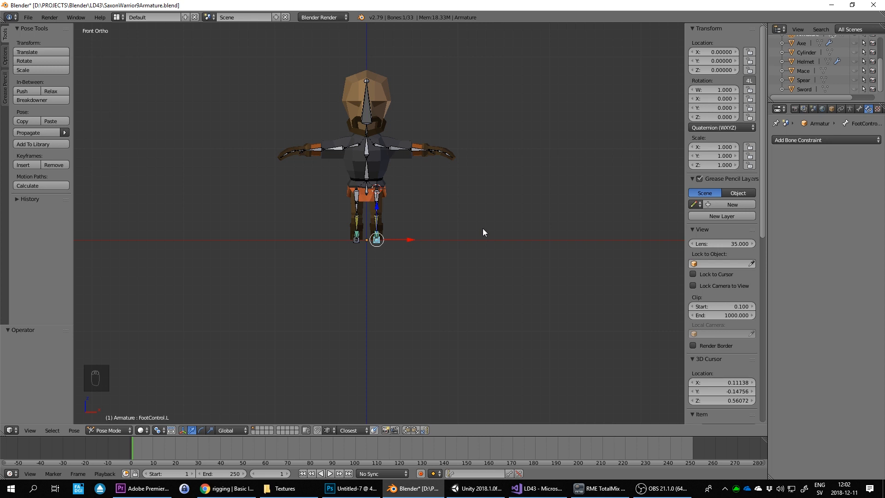
pyautogui.moveTo(394, 154)
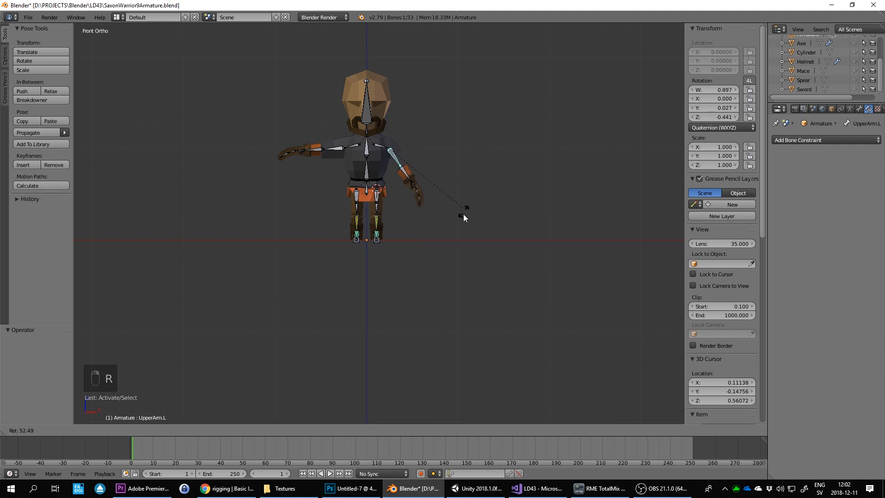
# Save the rig as SaxonWarrior10Armature.blend with the character framed from the front
pyautogui.press('ctrl+s')
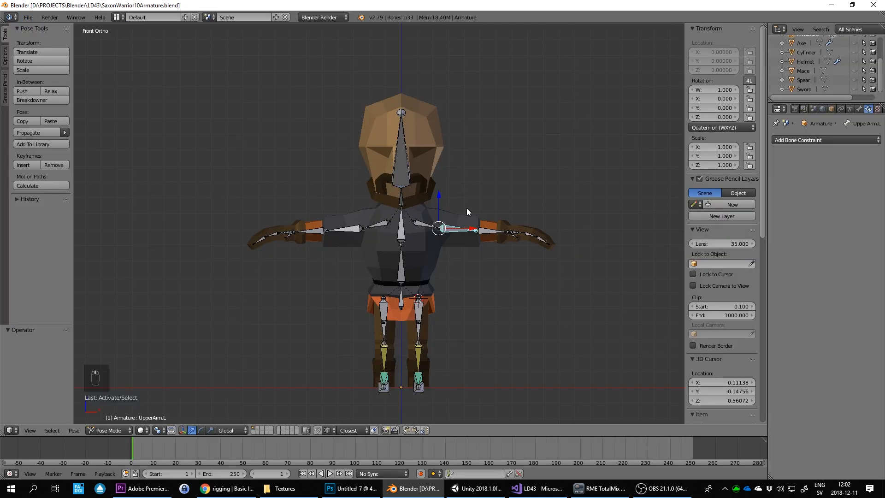
pyautogui.press('KP_1')
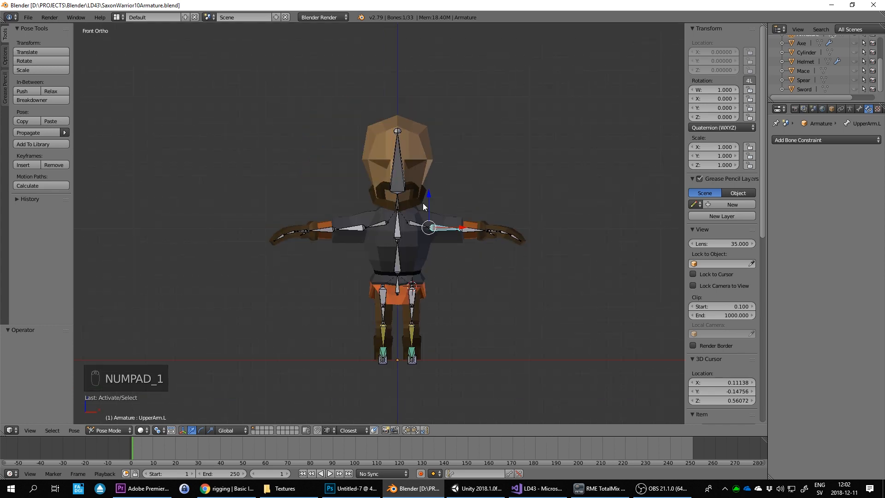